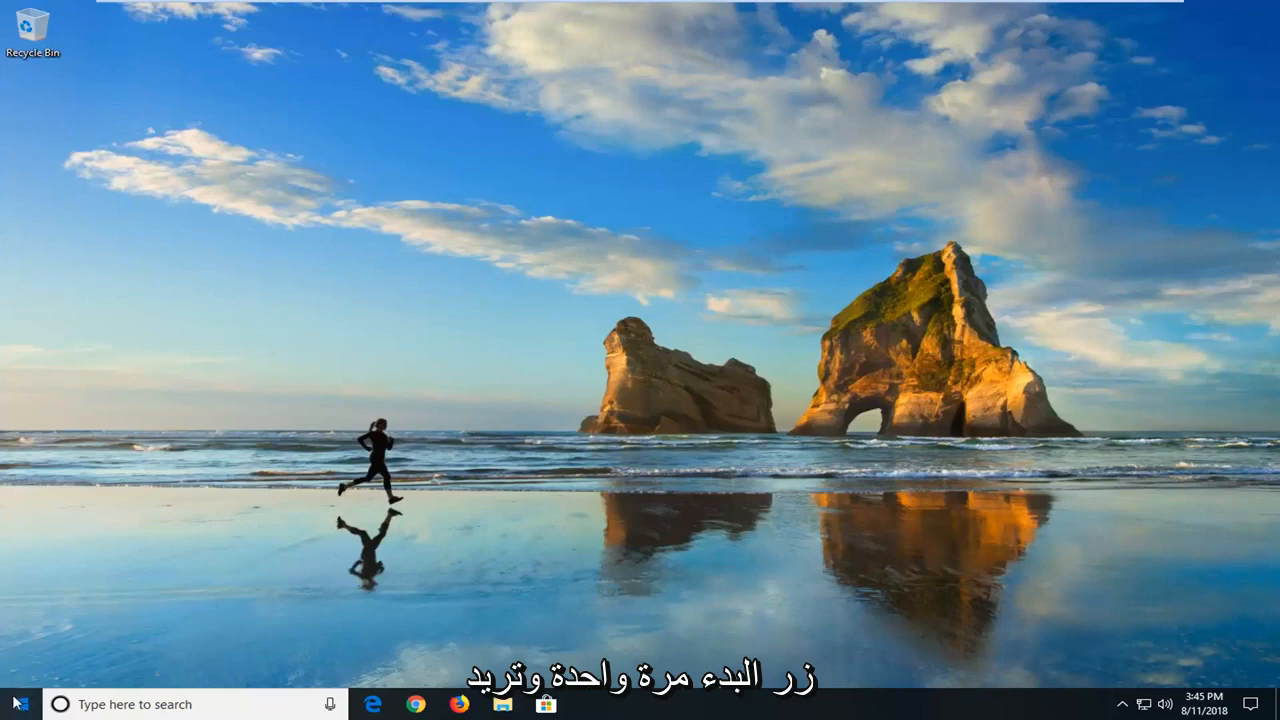
# - Search the Start menu for cmd and launch Command Prompt as administrator
pyautogui.write('cmd')
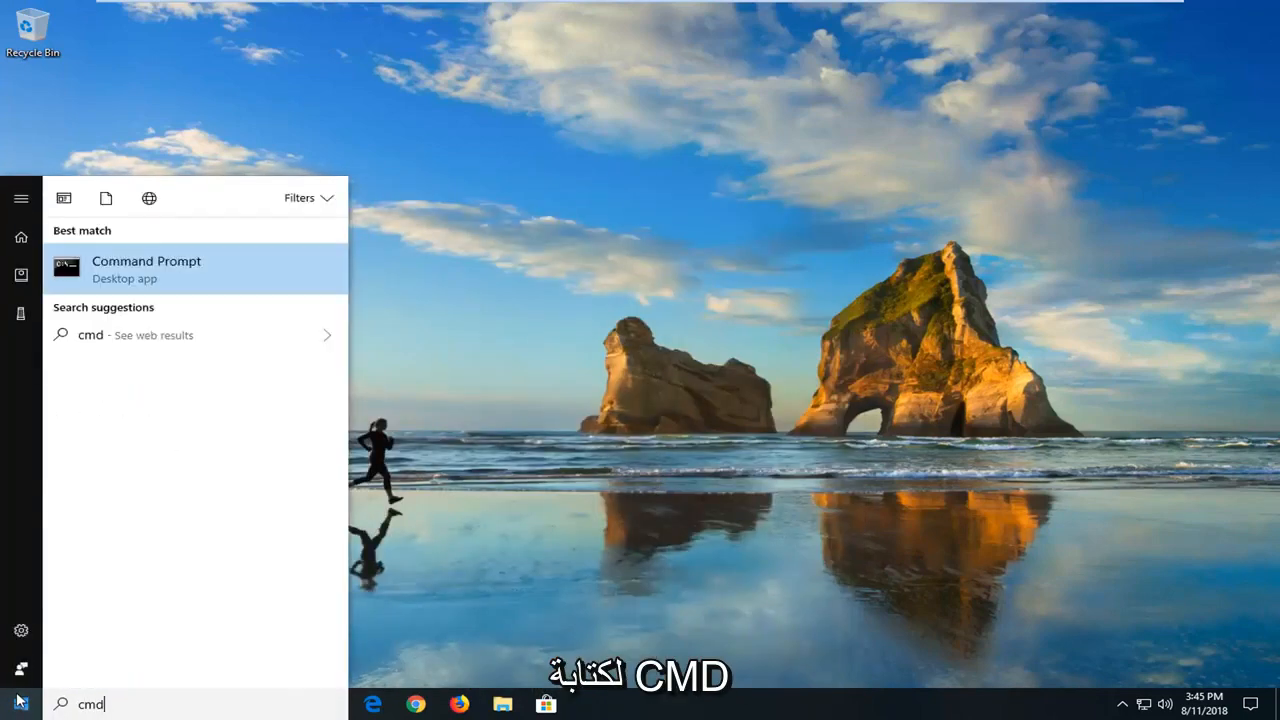
pyautogui.moveTo(178, 284)
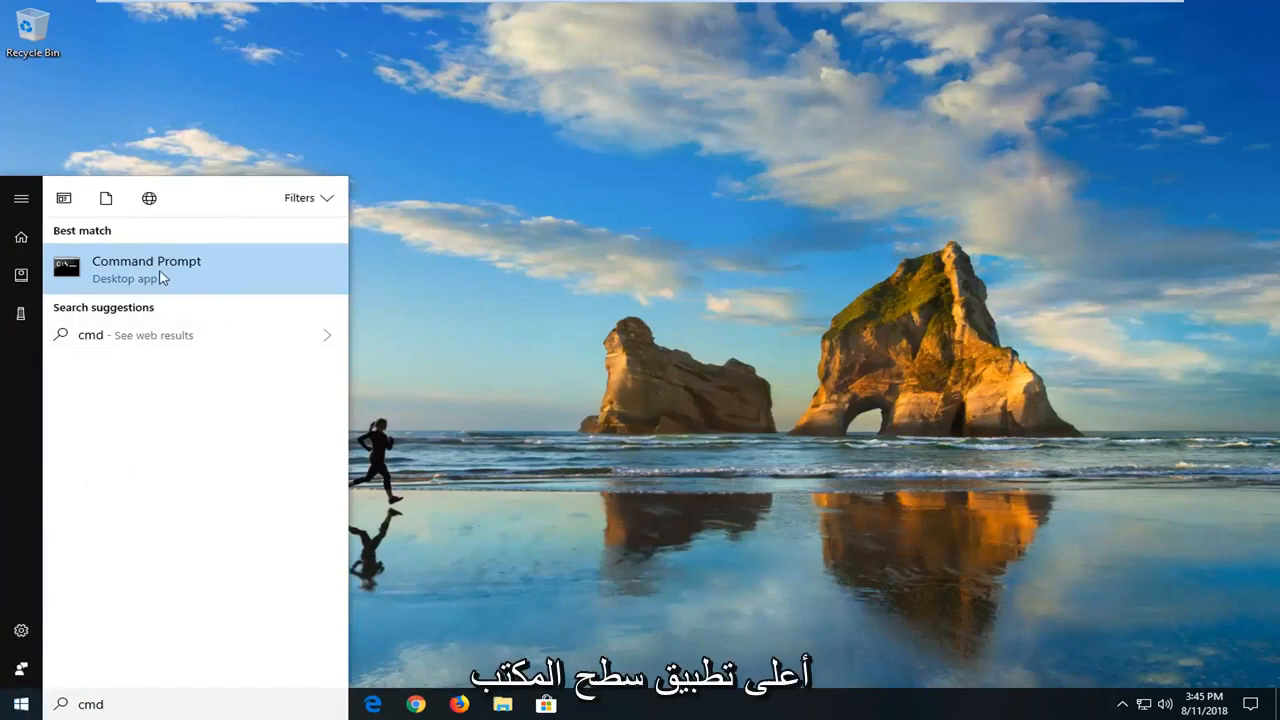
pyautogui.rightClick(146, 268)
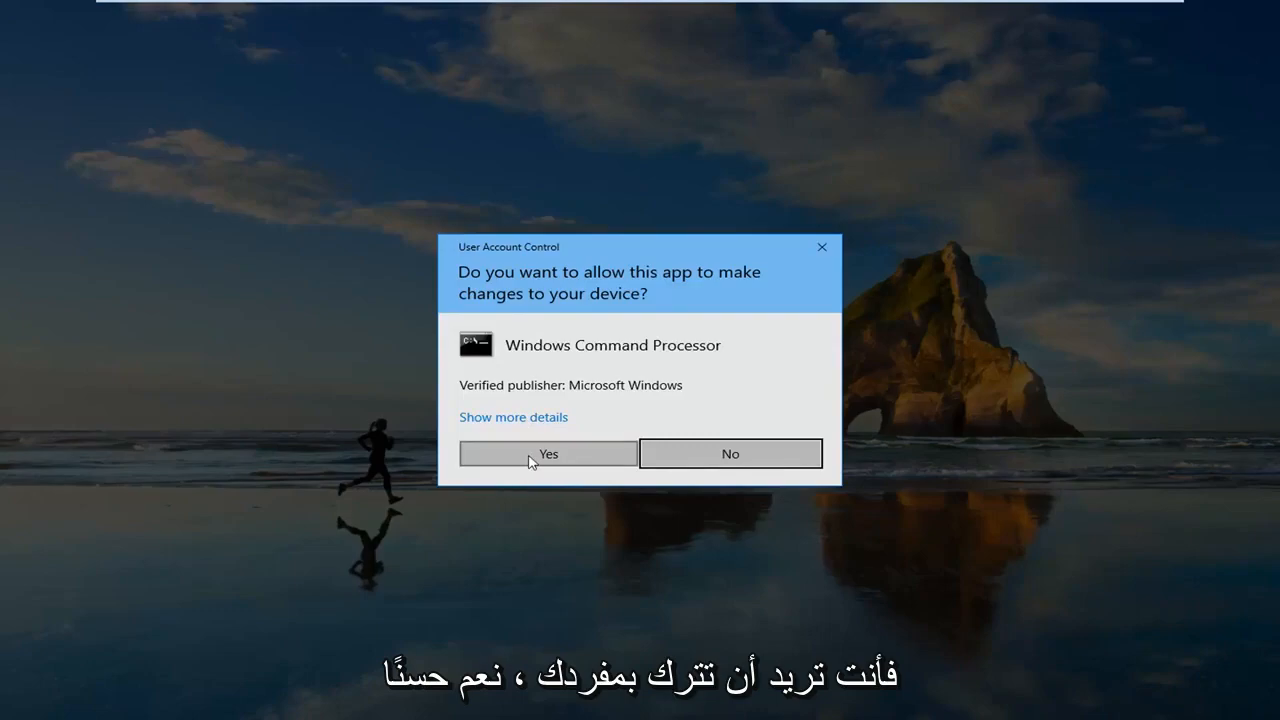
# - Approve the administrator prompt and run bcdedit to list the boot entries
pyautogui.click(547, 453)
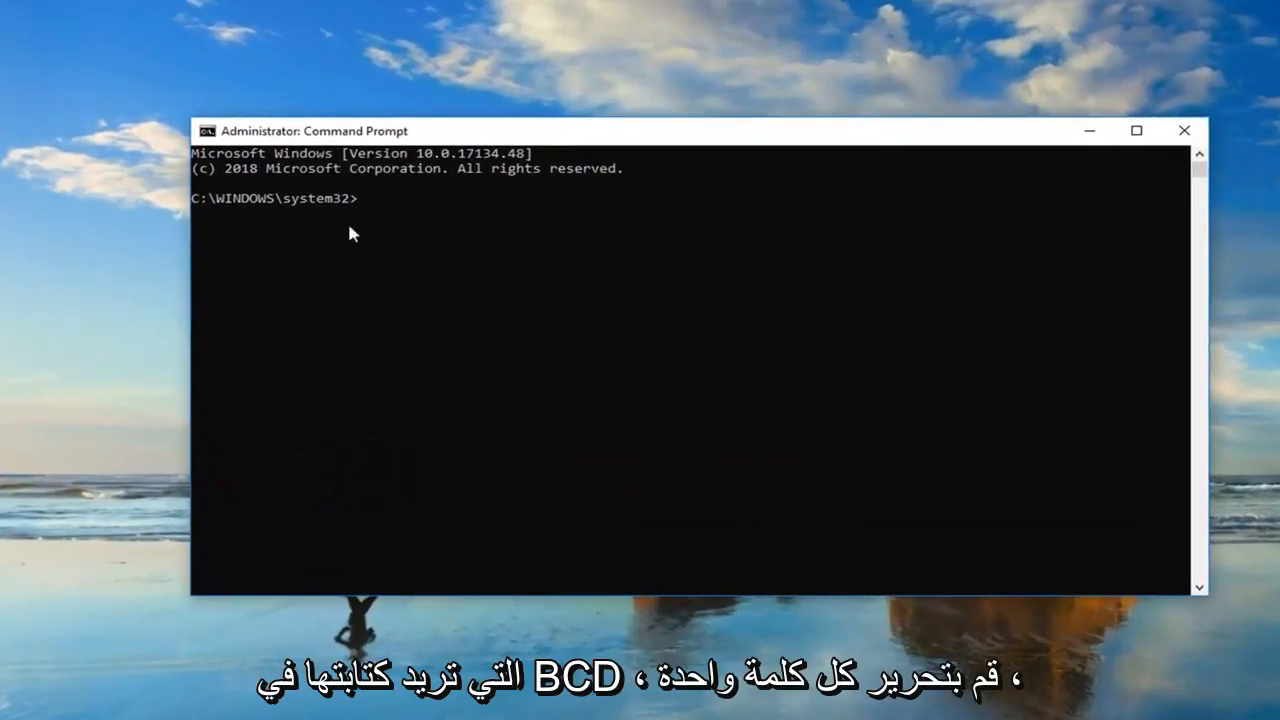
pyautogui.write('bcd')
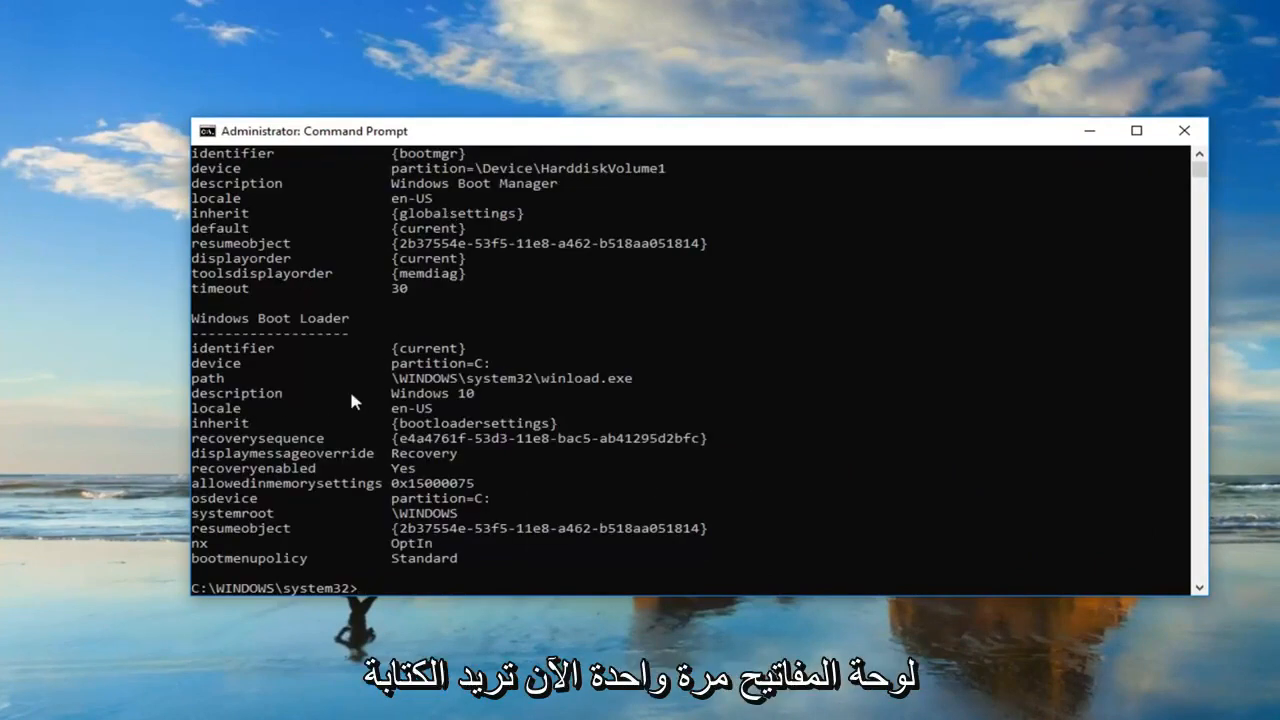
pyautogui.moveTo(352, 595)
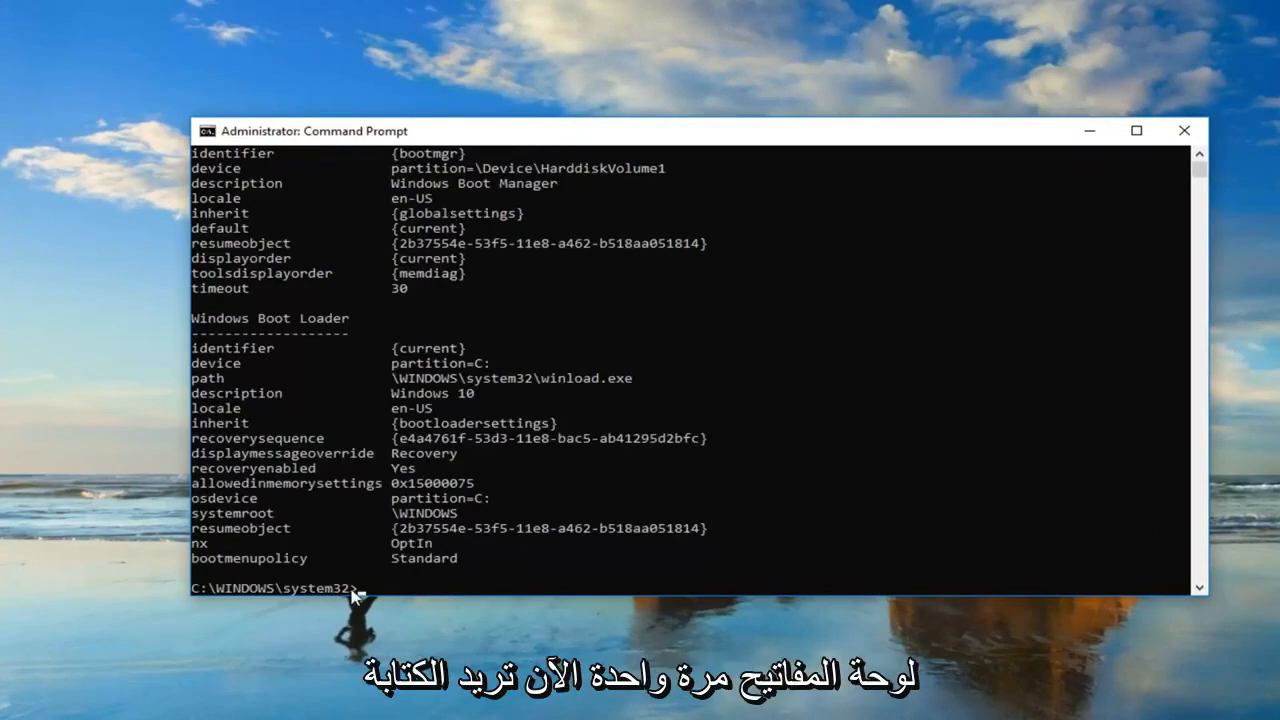
# - Type 'bcdedit -set ' at the Command Prompt line
pyautogui.write('bcdedit -')
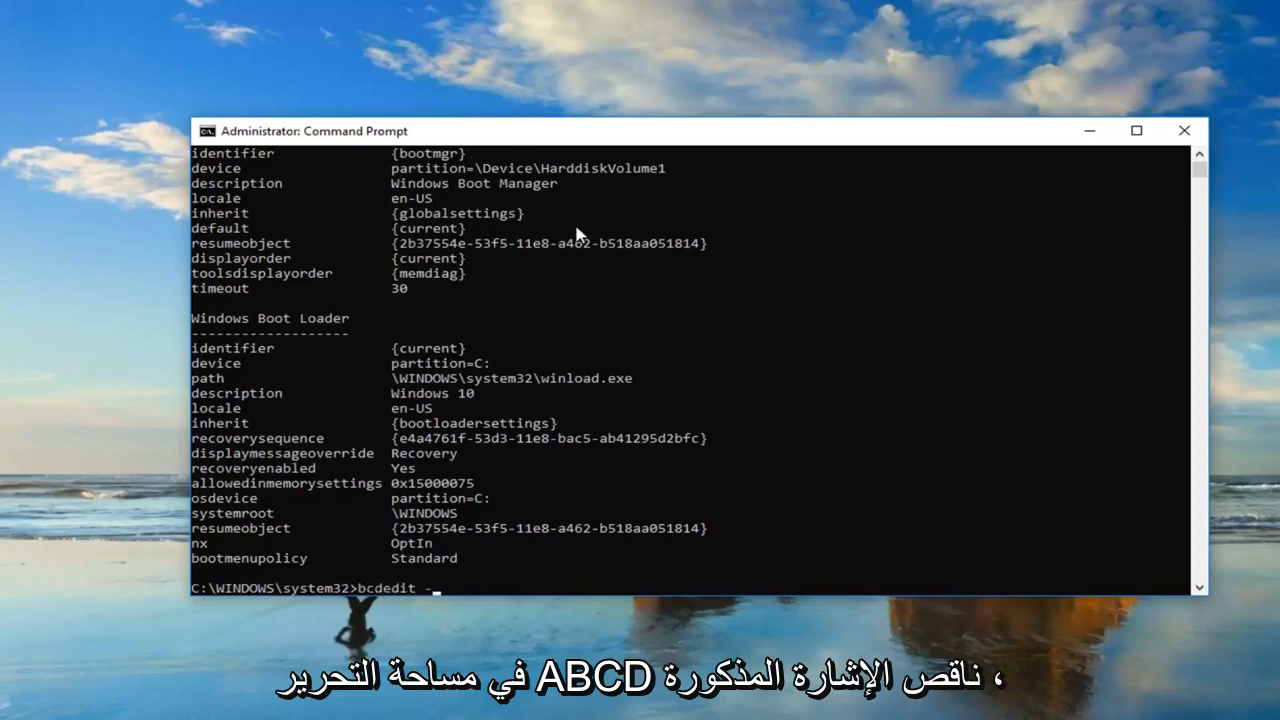
pyautogui.write('set')
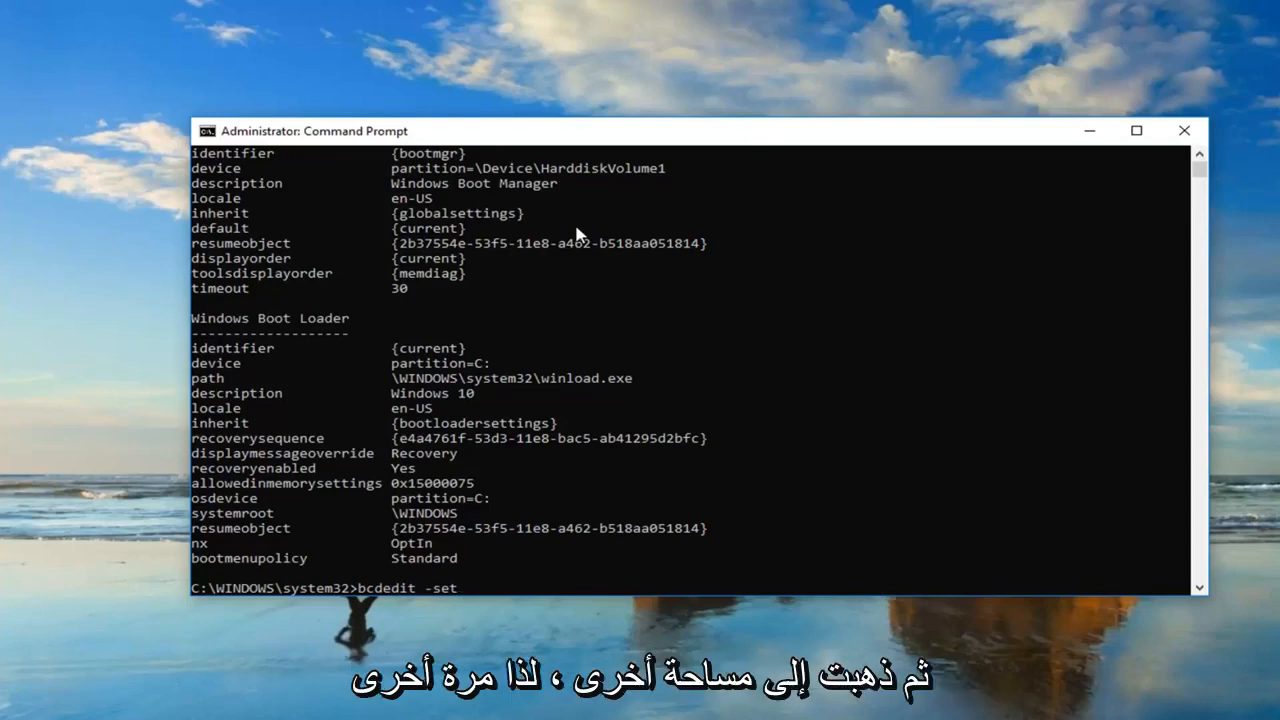
pyautogui.moveTo(390, 598)
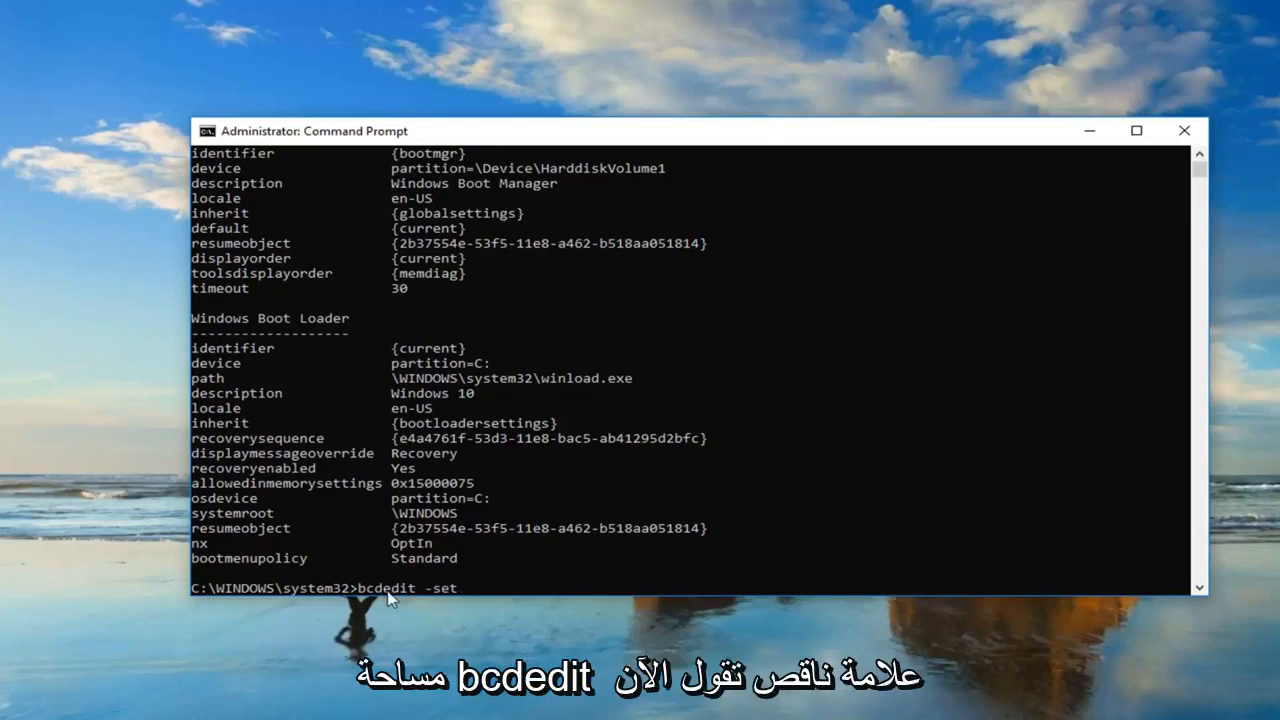
pyautogui.moveTo(448, 598)
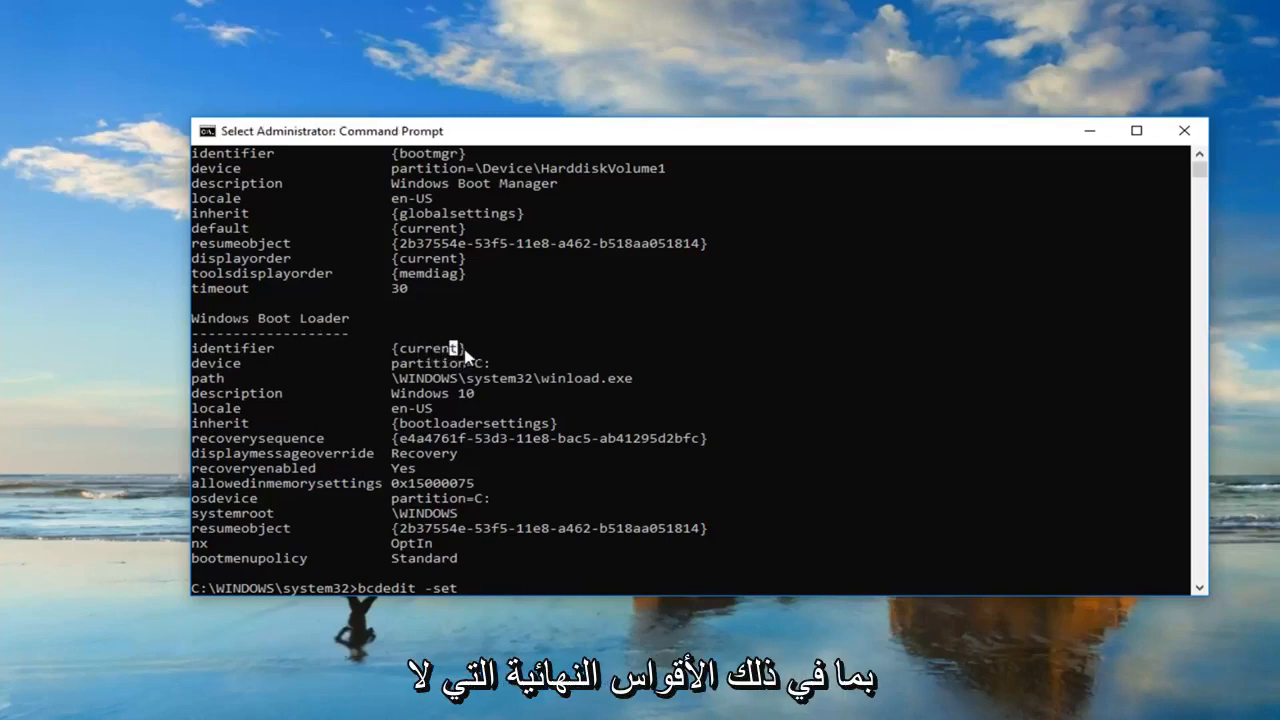
# - Copy {current} from the boot loader listing and paste it after bcdedit -set
pyautogui.doubleClick(428, 348)
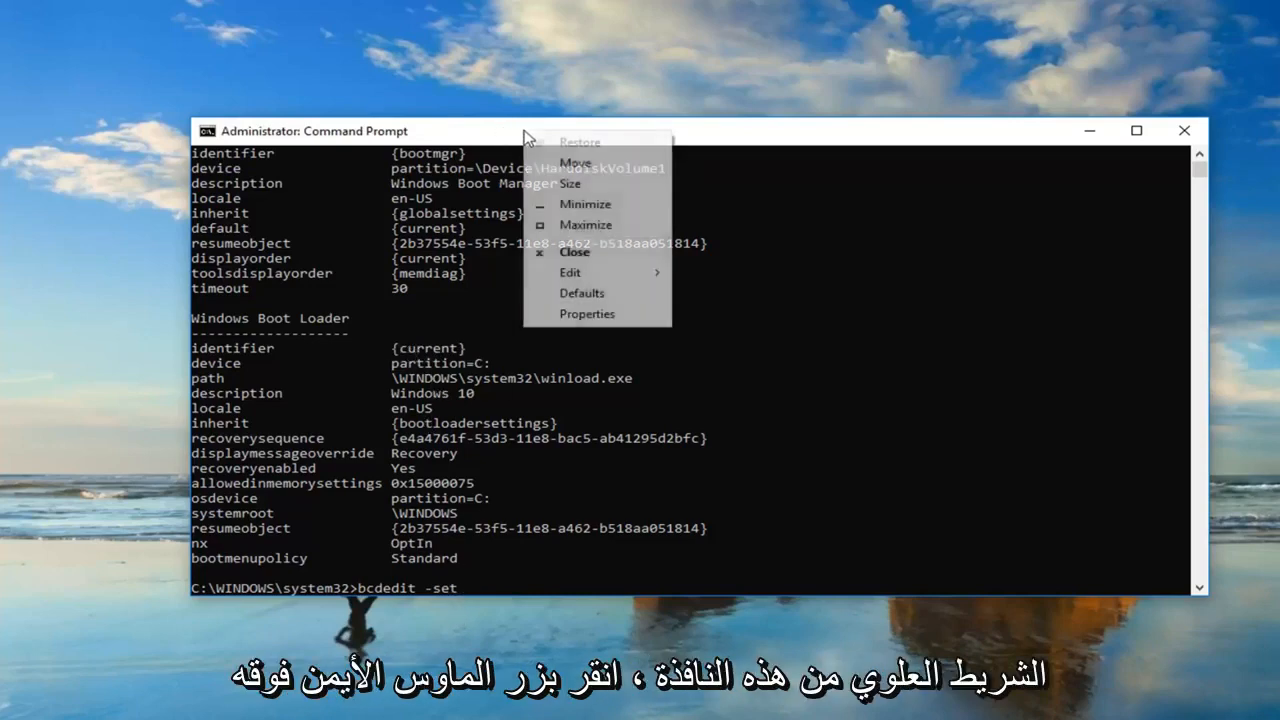
pyautogui.click(570, 272)
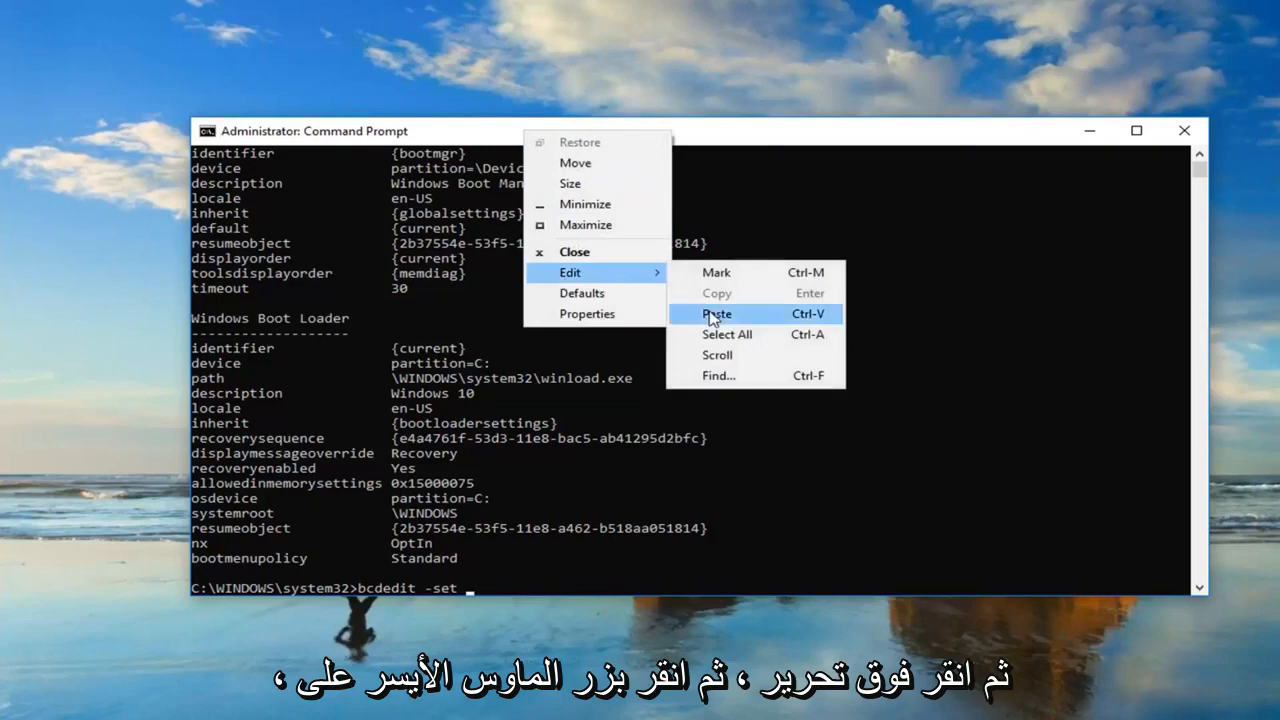
pyautogui.click(716, 313)
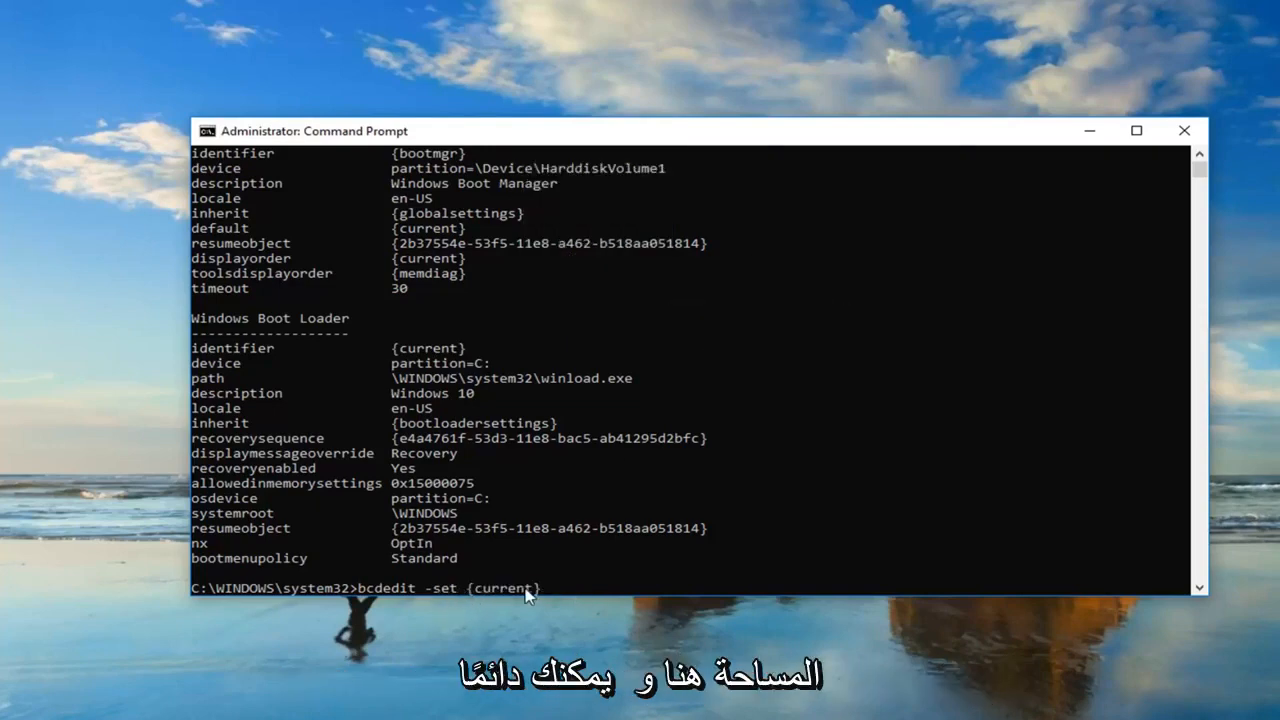
pyautogui.moveTo(480, 600)
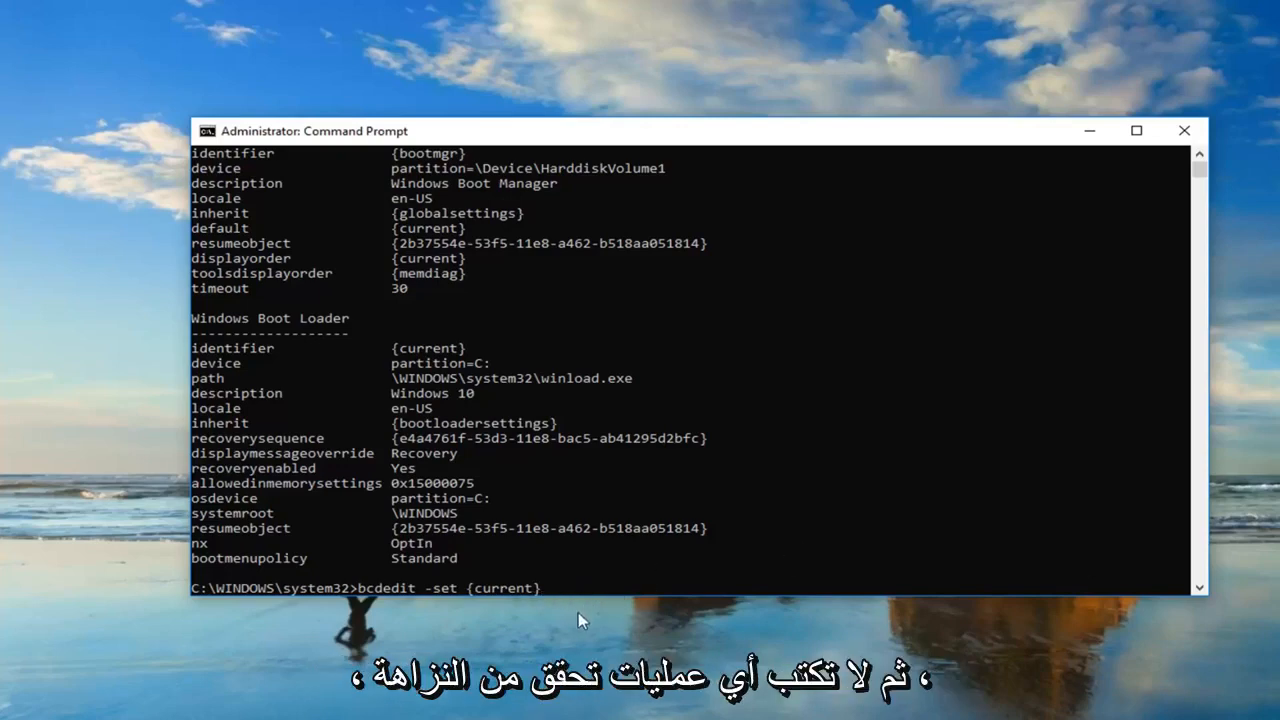
# - Append 'nointegritychecks 1' to the bcdedit -set {current} line and run it
pyautogui.write('nointegrit')
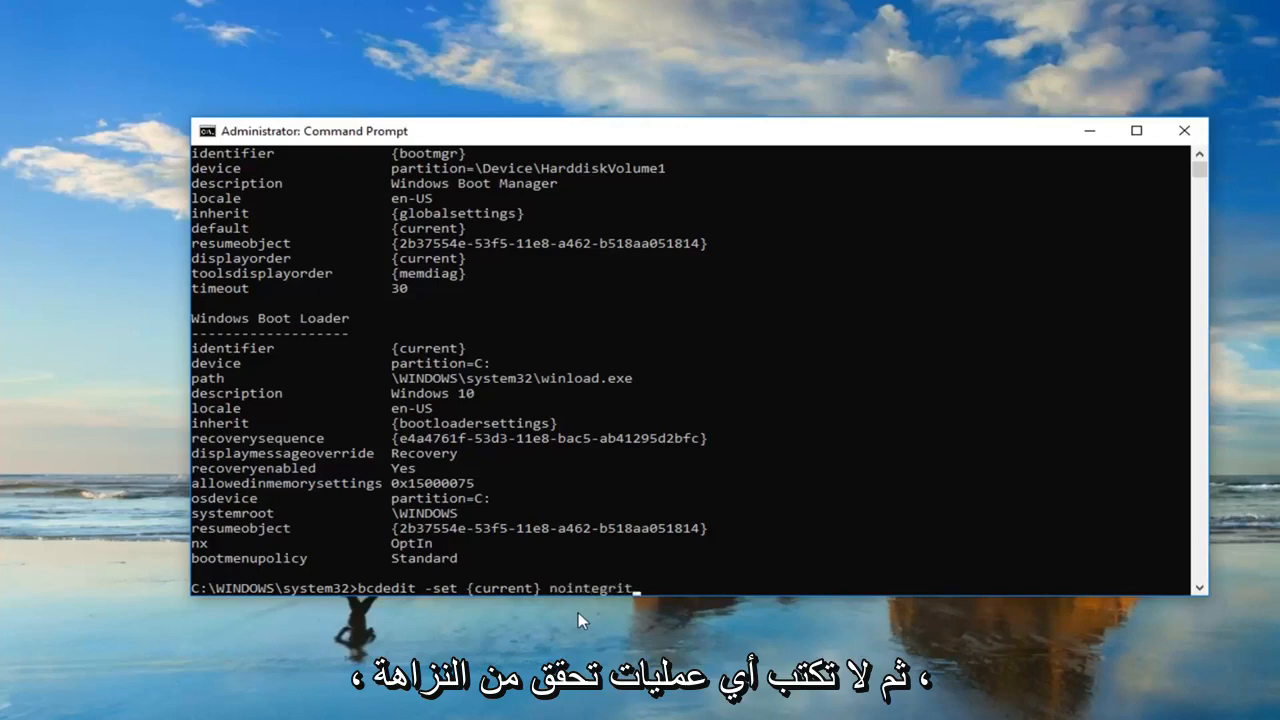
pyautogui.write('ychecjs')
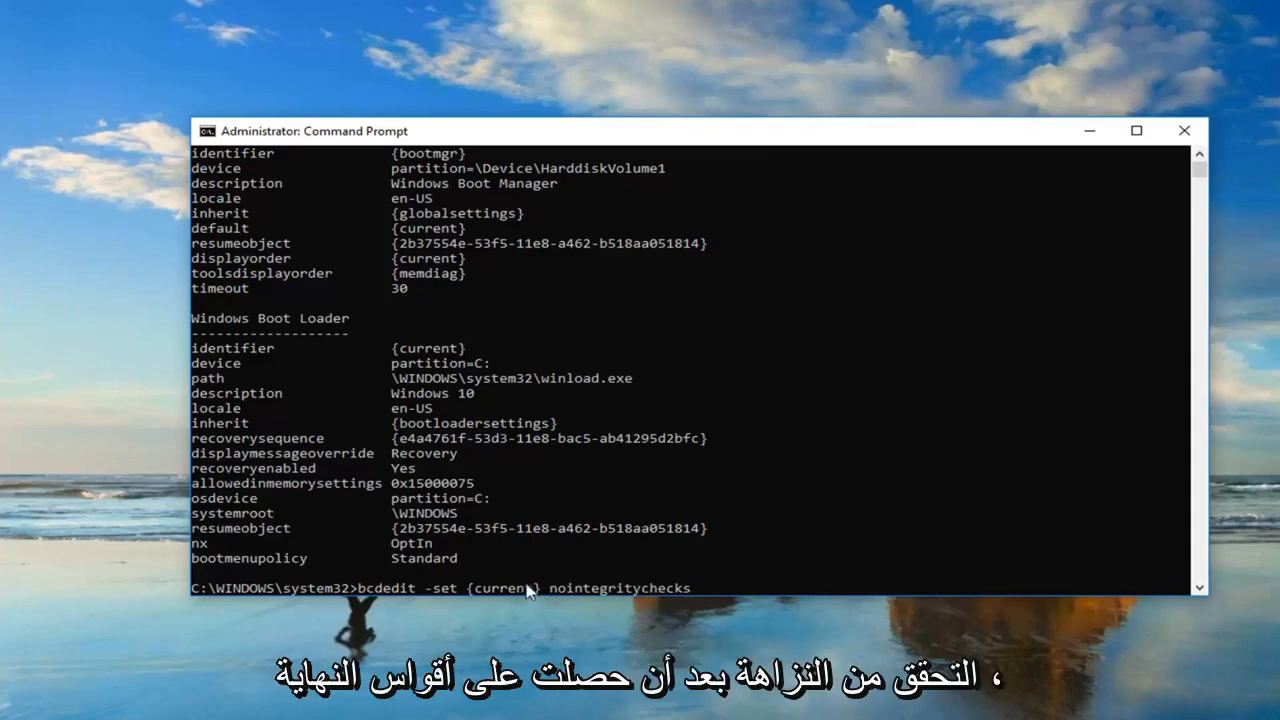
pyautogui.moveTo(560, 597)
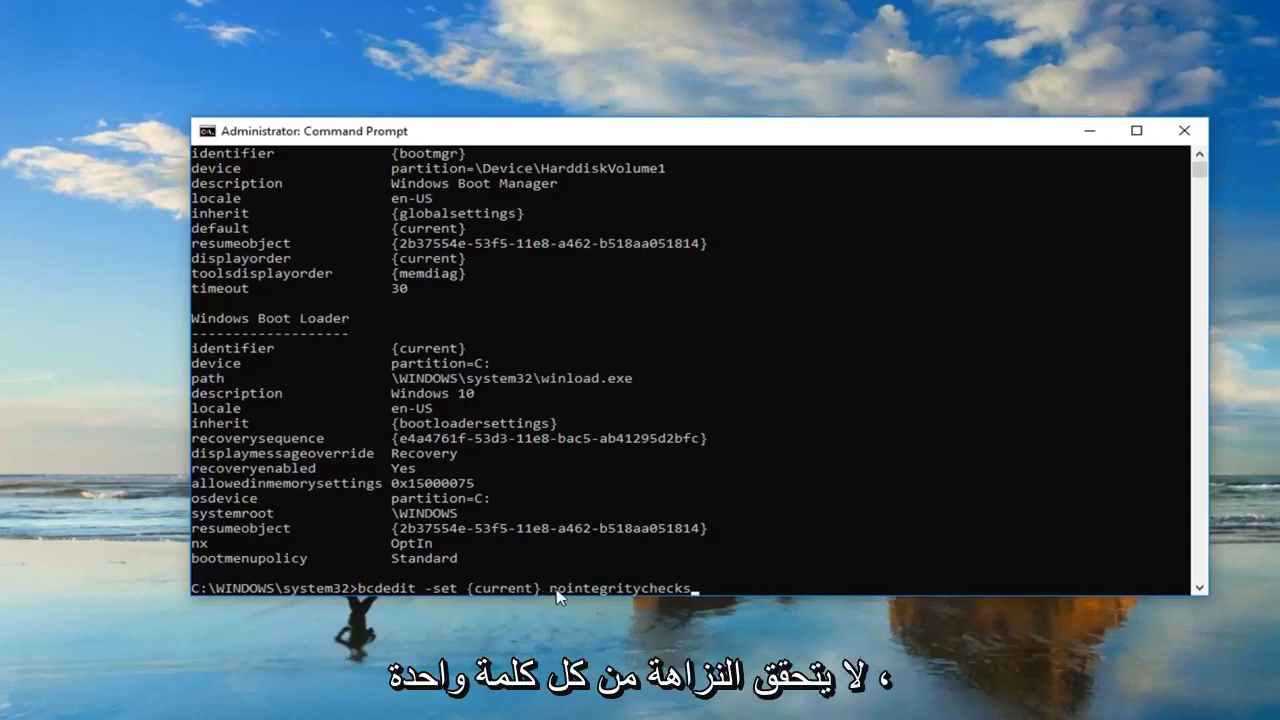
pyautogui.moveTo(665, 601)
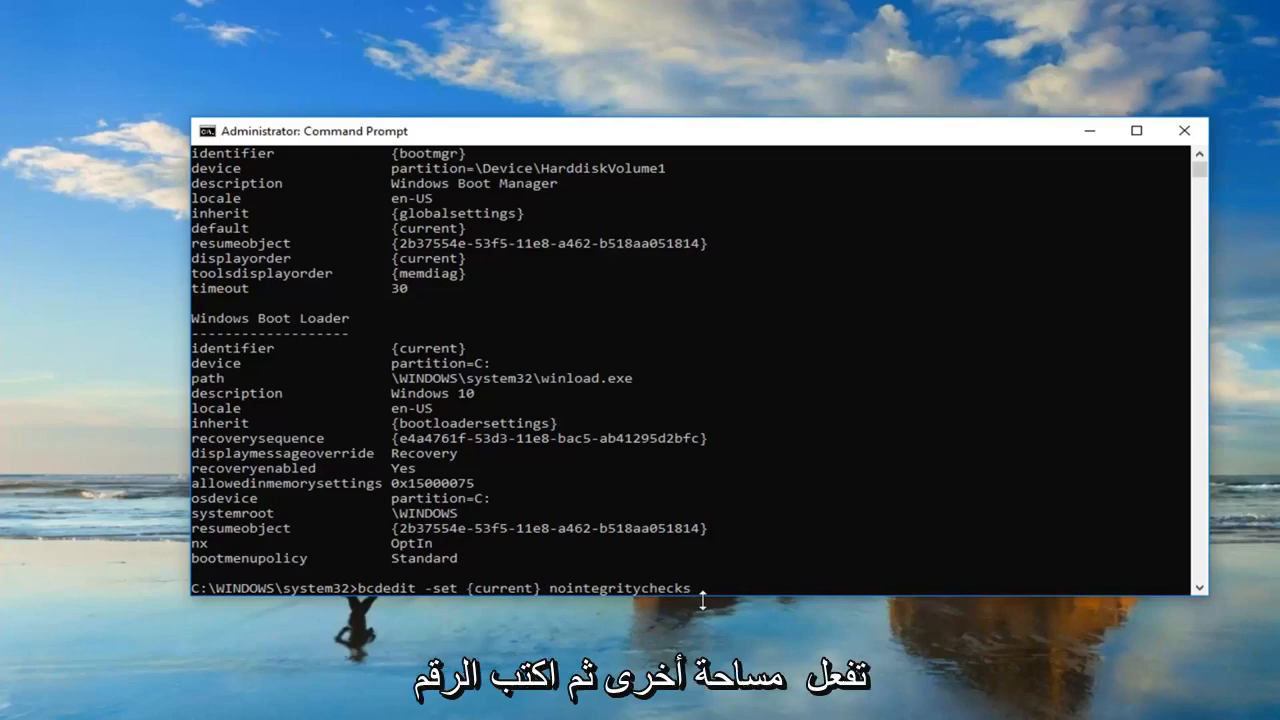
pyautogui.moveTo(790, 615)
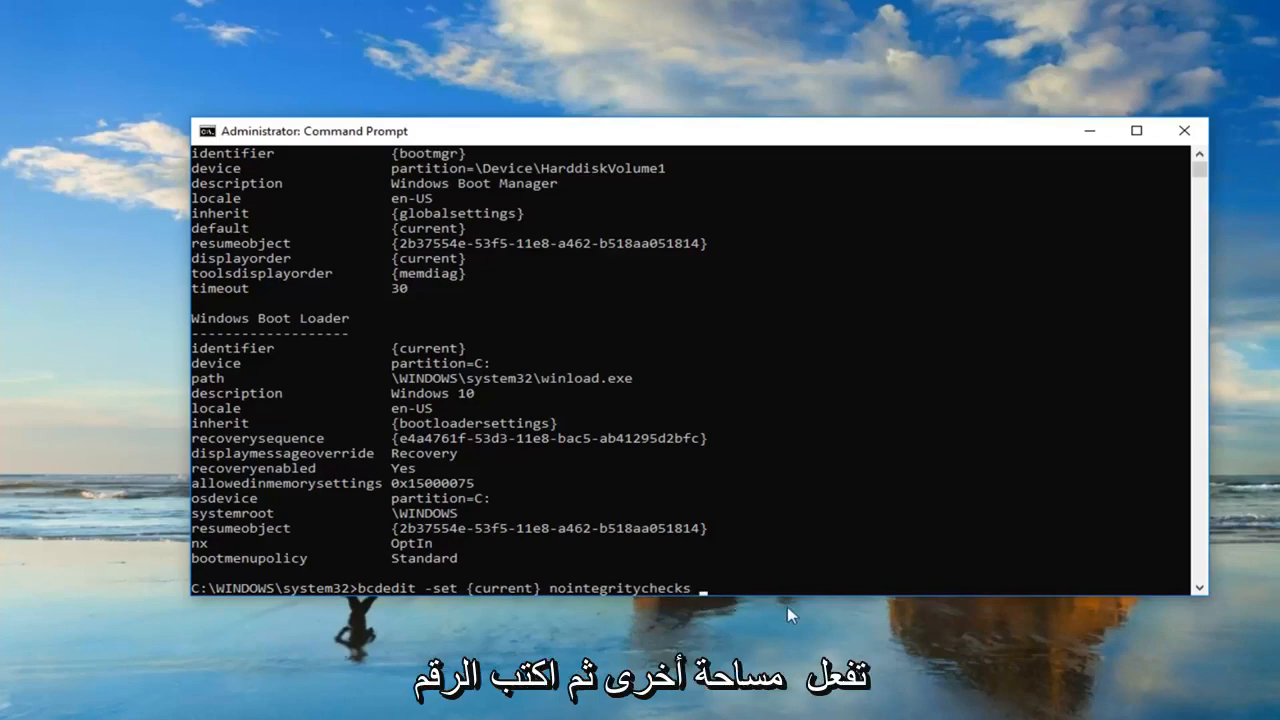
pyautogui.write('1')
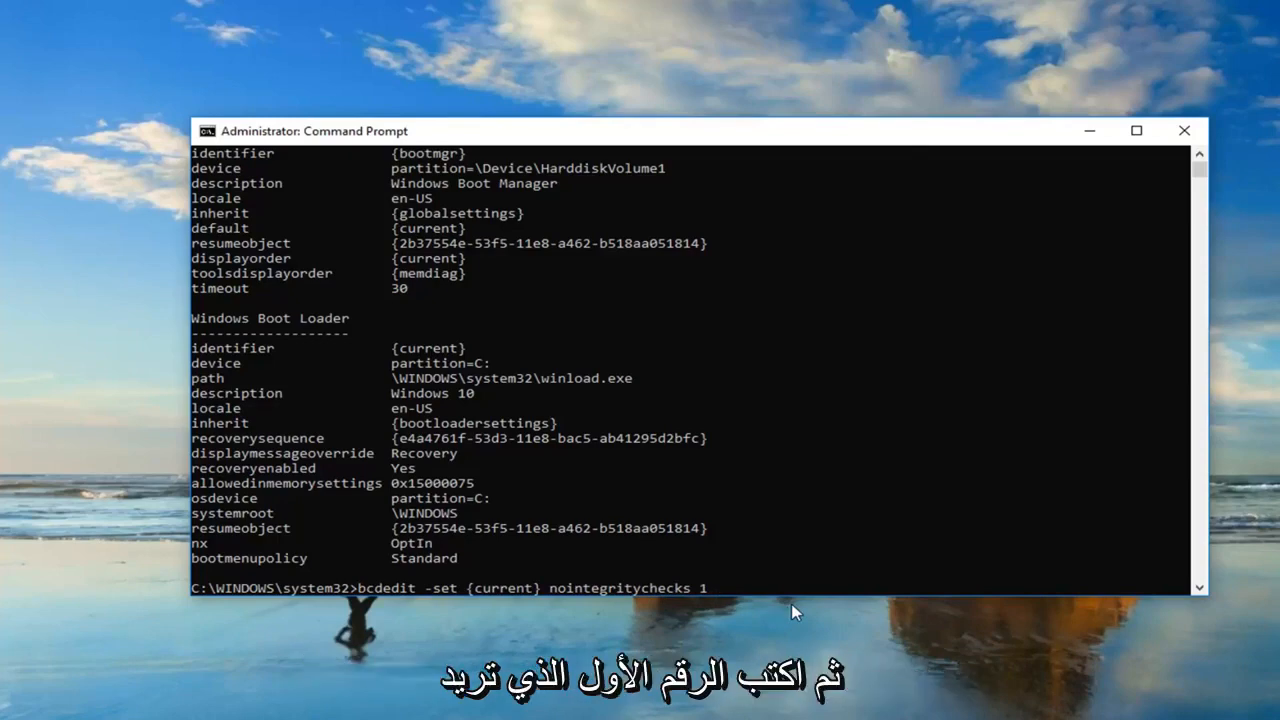
pyautogui.press('Return')
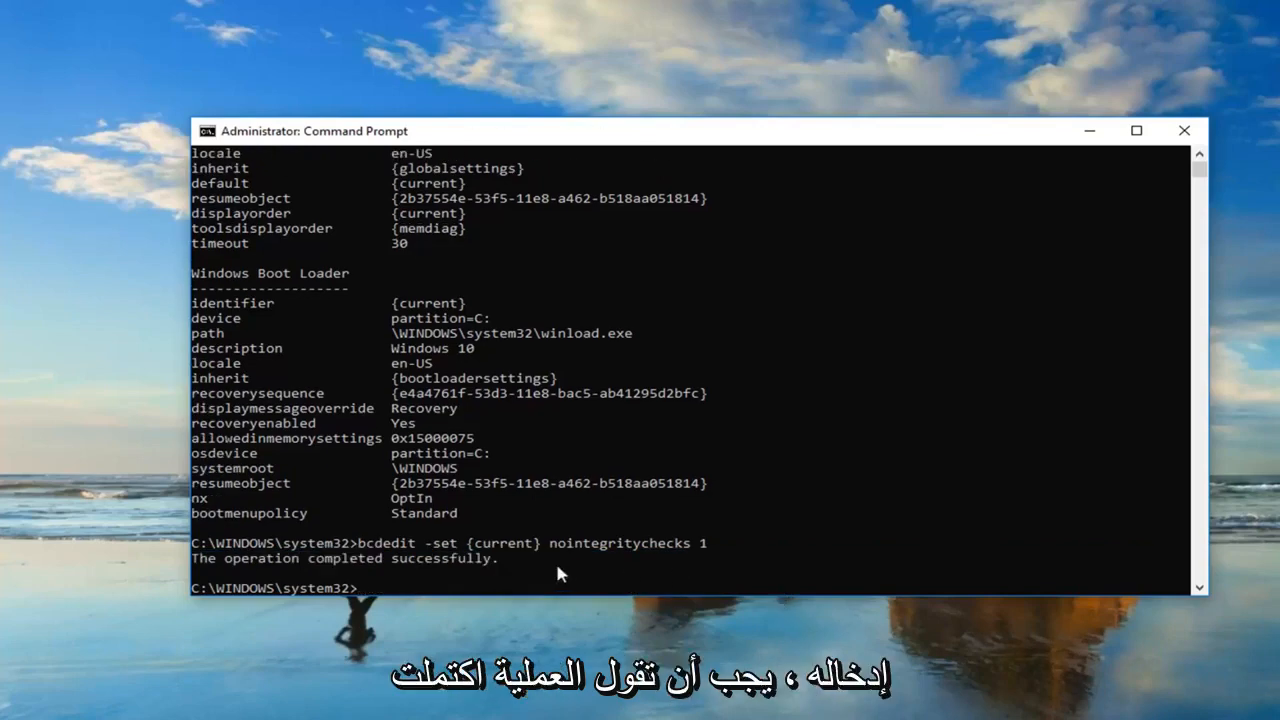